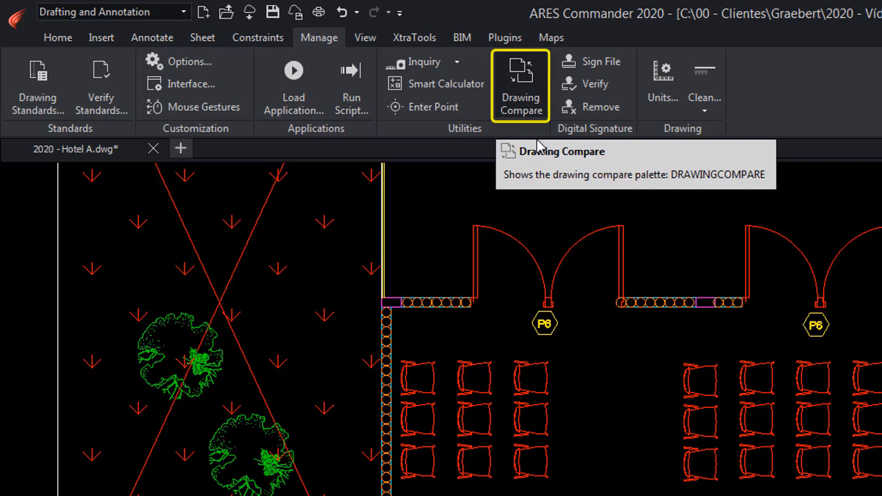
mouse_move(567, 292)
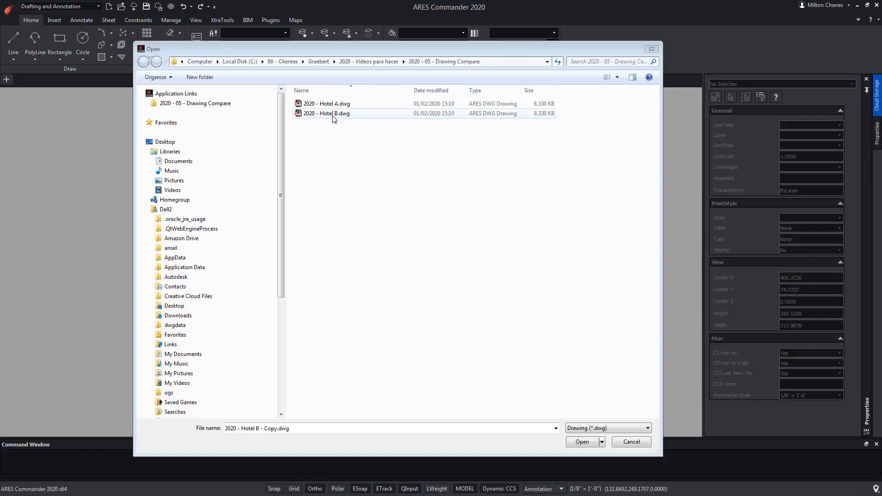
Open 2020 - Hotel B.dwg from the Drawing Compare folder.
left_click(325, 113)
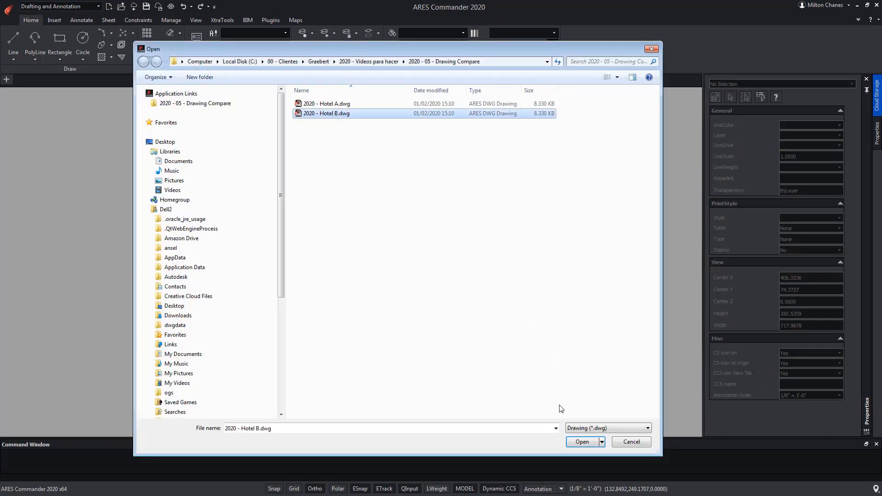
left_click(583, 442)
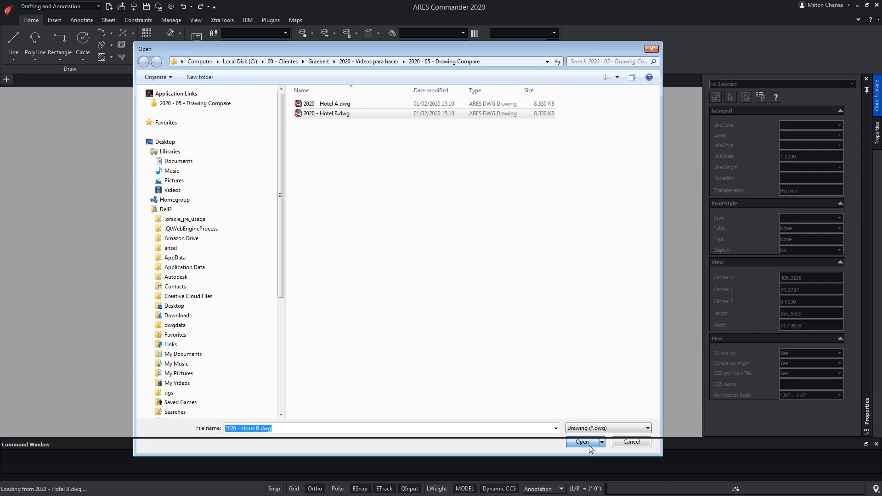
left_click(581, 442)
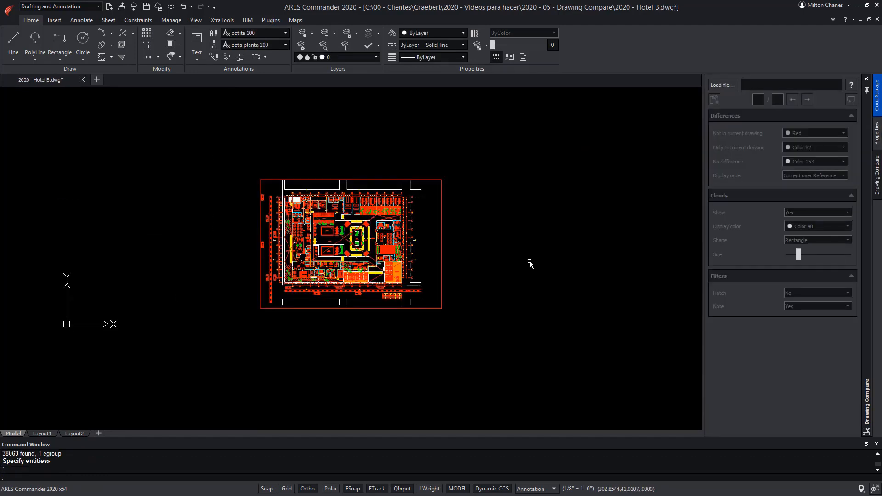
mouse_move(570, 267)
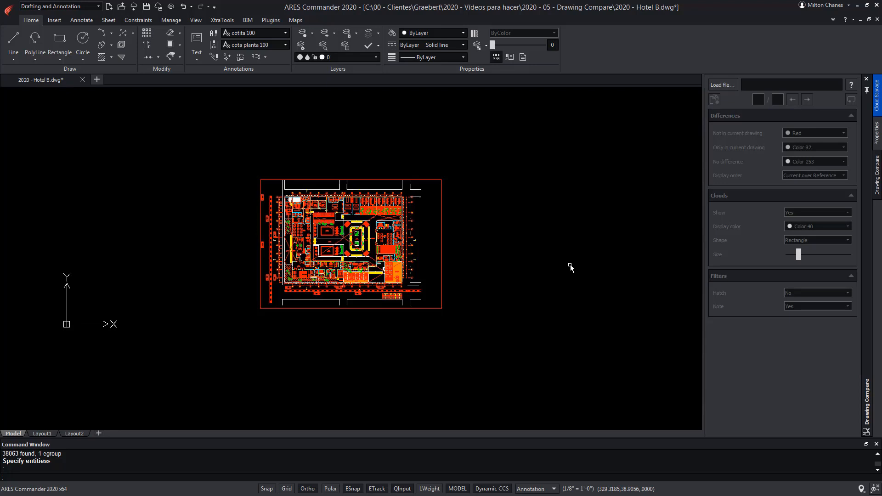
Save the Hotel B drawing with Ctrl+S.
key("ctrl+s")
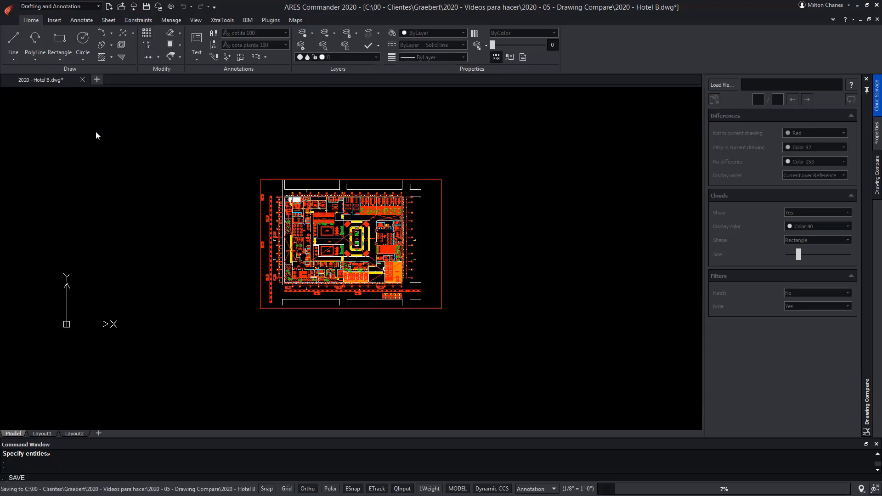
Open 2020 - Hotel A.dwg showing its floor plan, elevations and chair table.
left_click(121, 7)
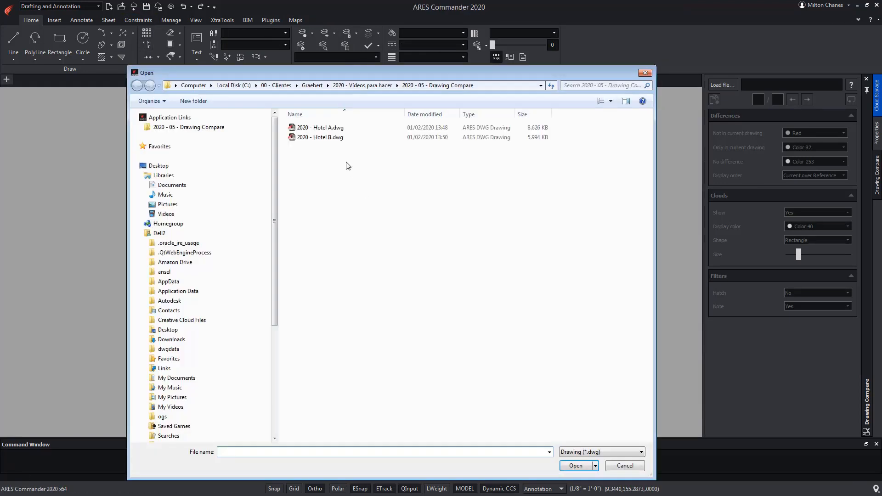
left_click(321, 126)
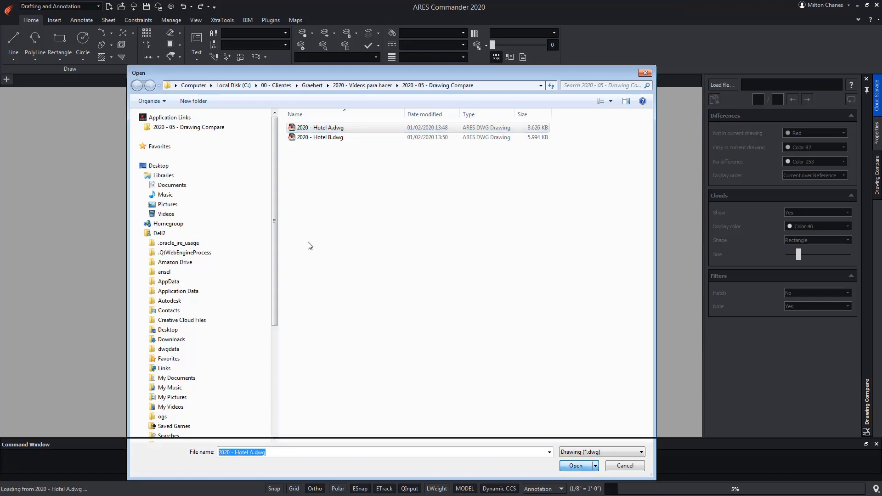
left_click(575, 465)
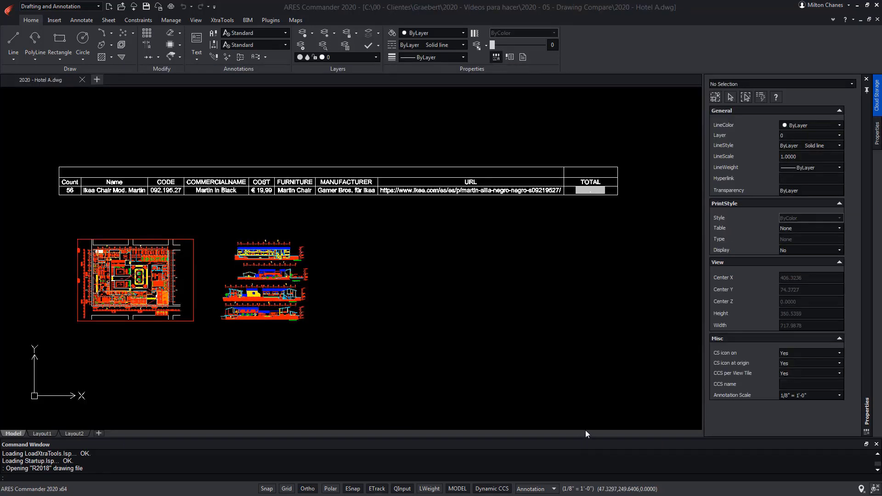
mouse_move(587, 433)
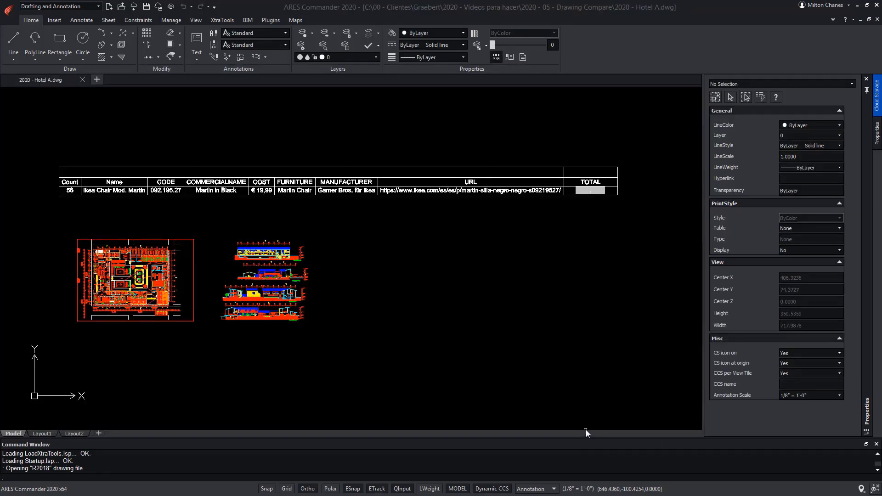
Start Drawing Compare from the Manage tab and load 2020 - Hotel B.dwg as the comparison drawing.
left_click(171, 19)
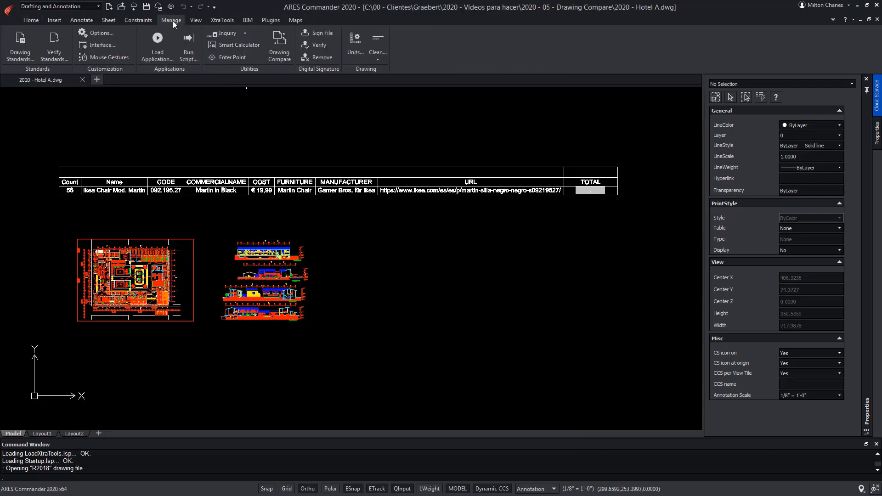
left_click(279, 45)
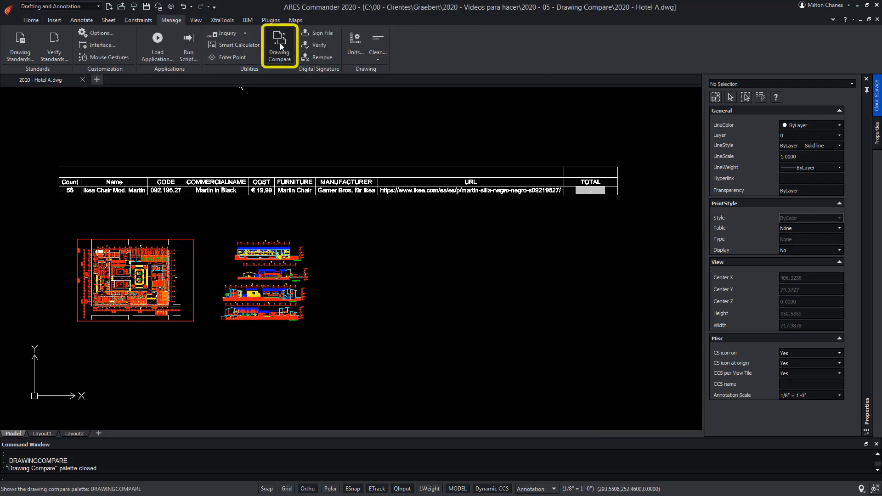
left_click(279, 45)
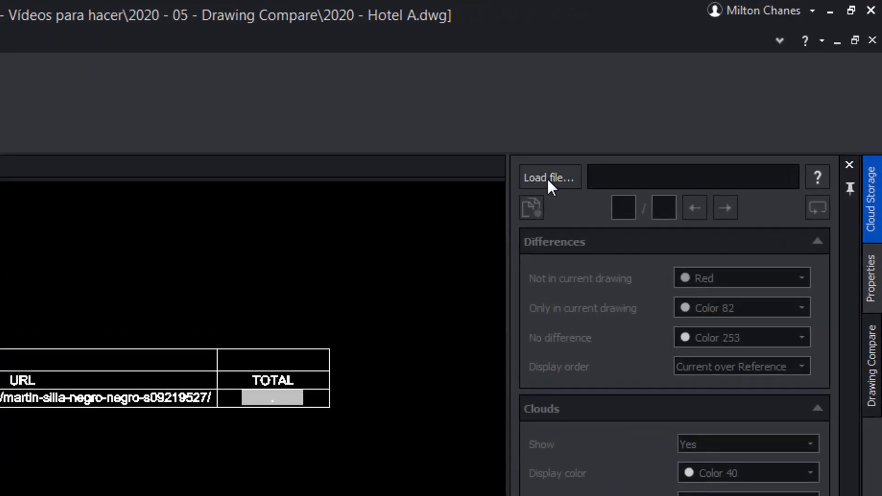
left_click(549, 177)
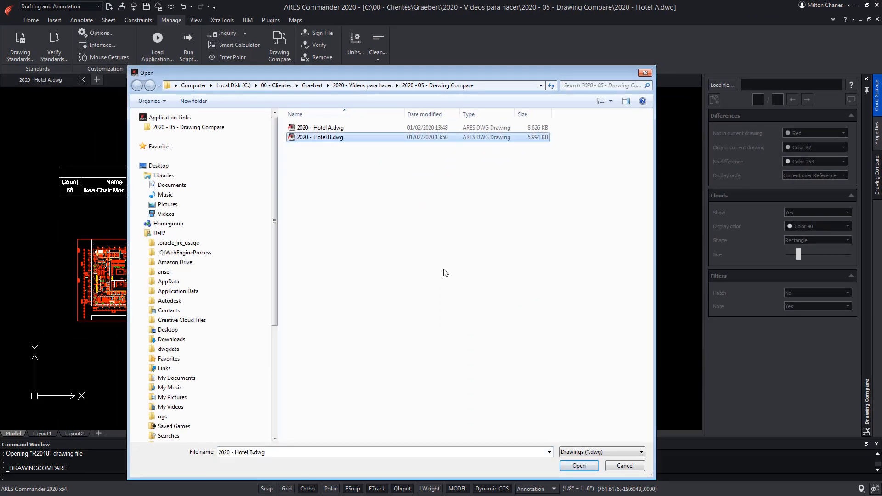
left_click(577, 466)
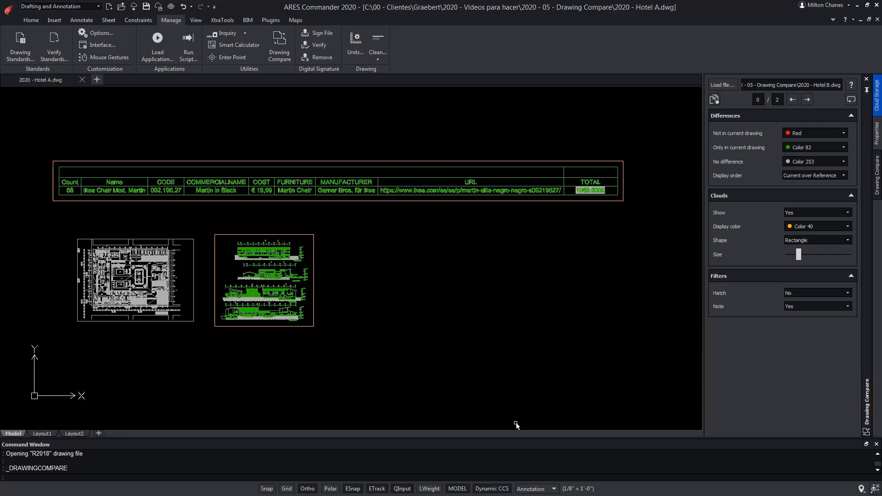
mouse_move(807, 99)
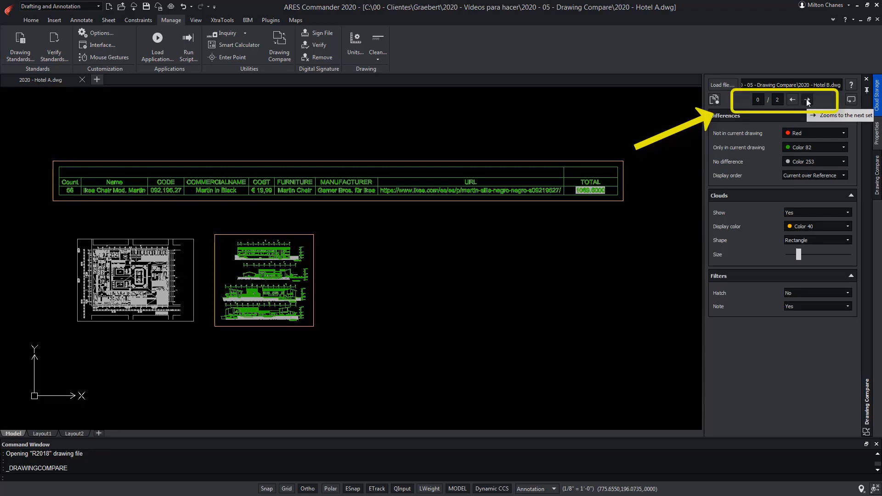
Step through the difference sets between Hotel A and Hotel B with the next arrow.
left_click(807, 99)
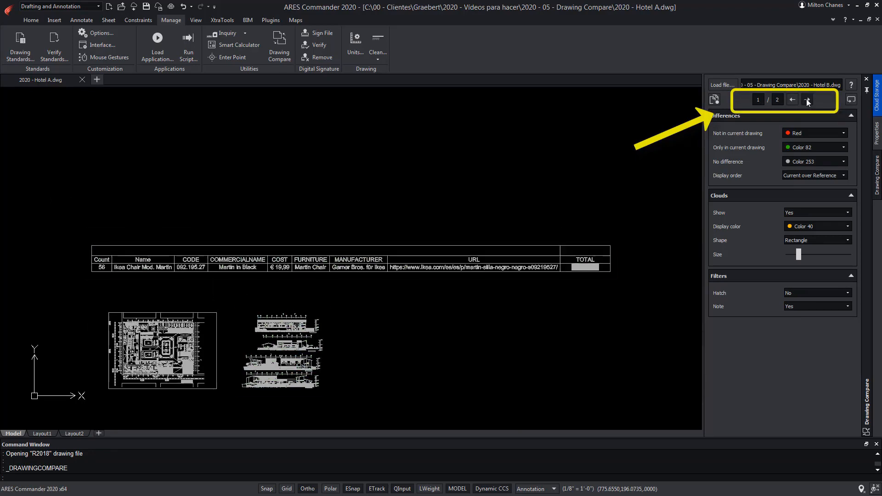
left_click(806, 100)
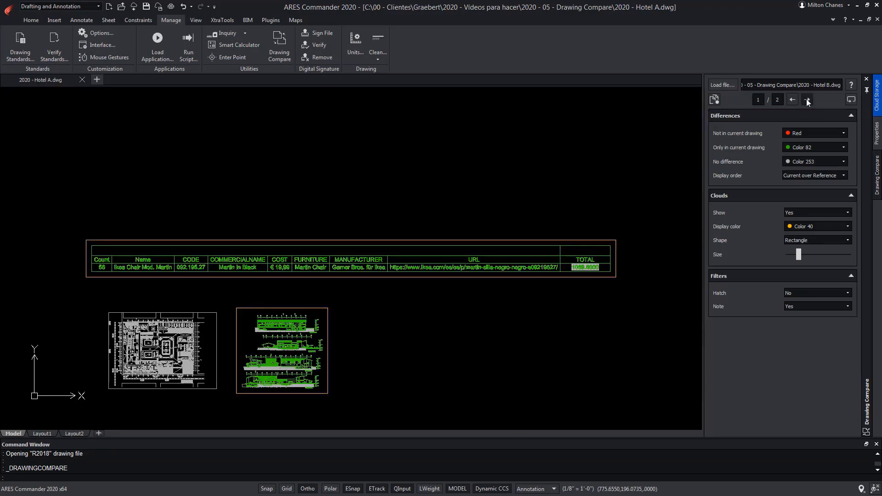
left_click(805, 99)
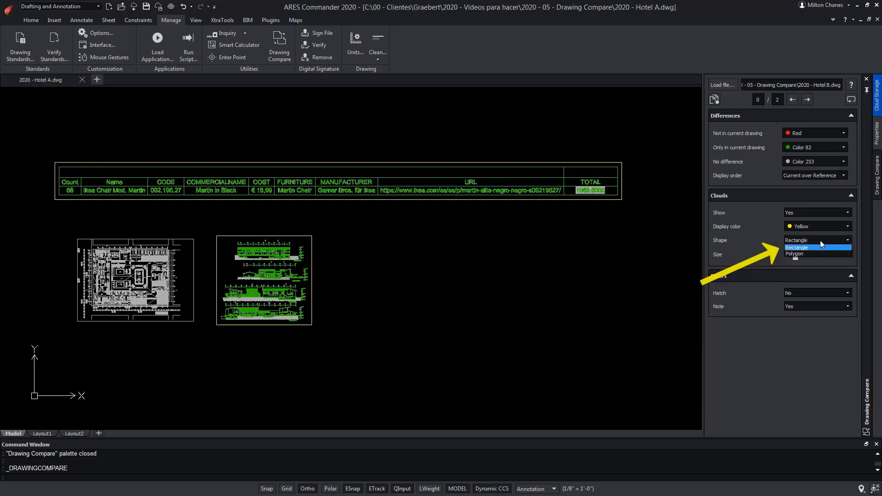
mouse_move(795, 254)
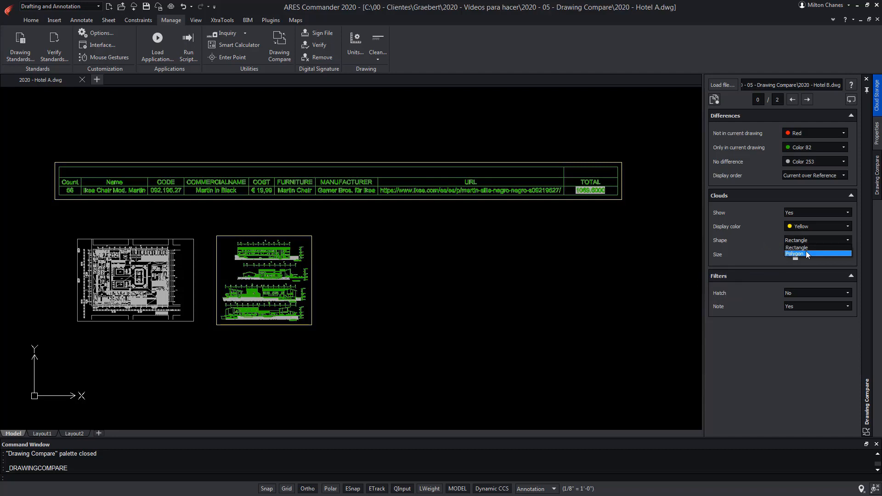
Adjust cloud size, toggle clouds off and on, then make them blue and rectangular.
left_click(794, 253)
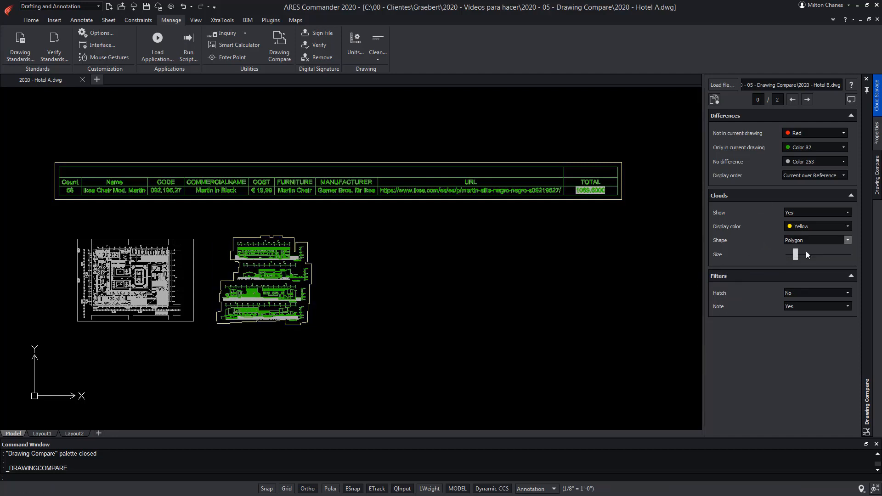
left_click(845, 212)
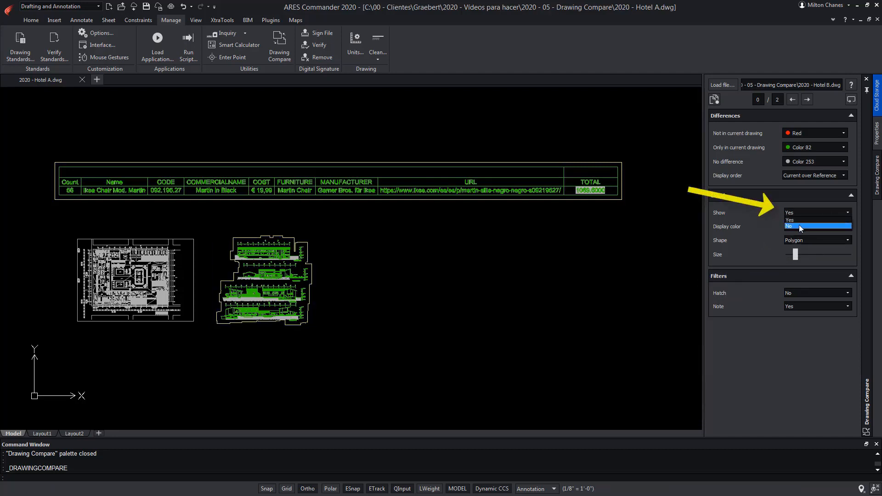
left_click(788, 226)
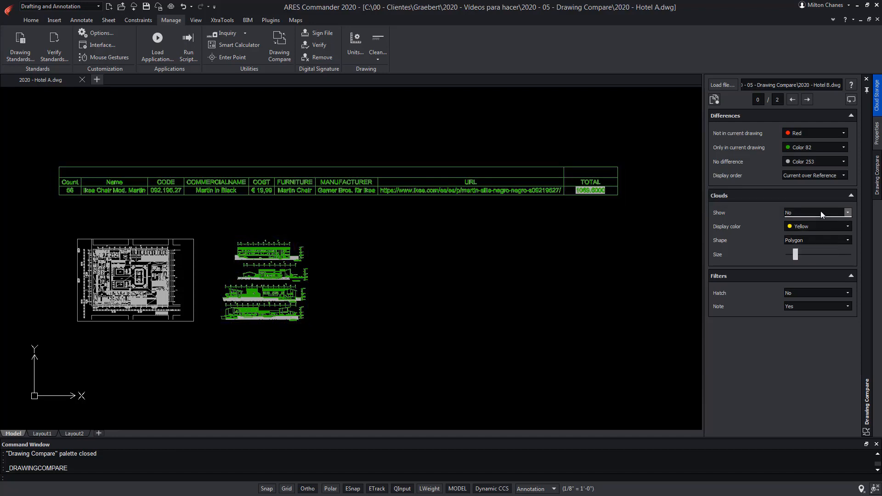
left_click(815, 213)
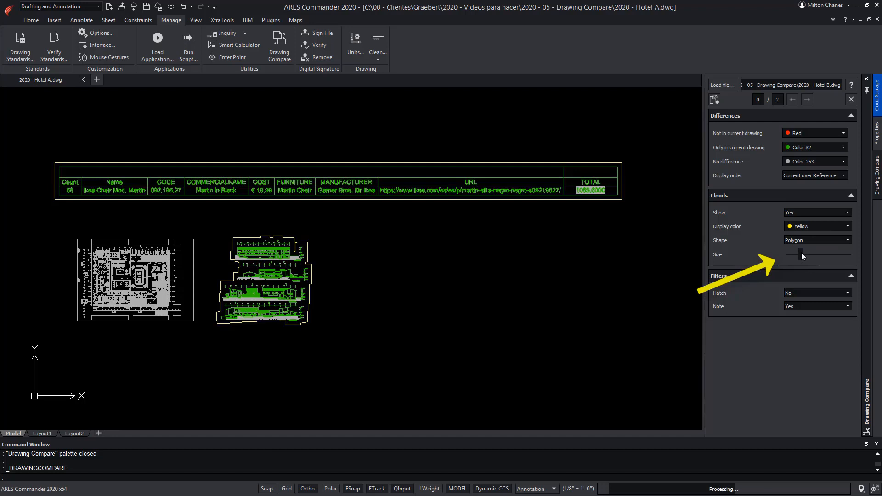
left_click(846, 226)
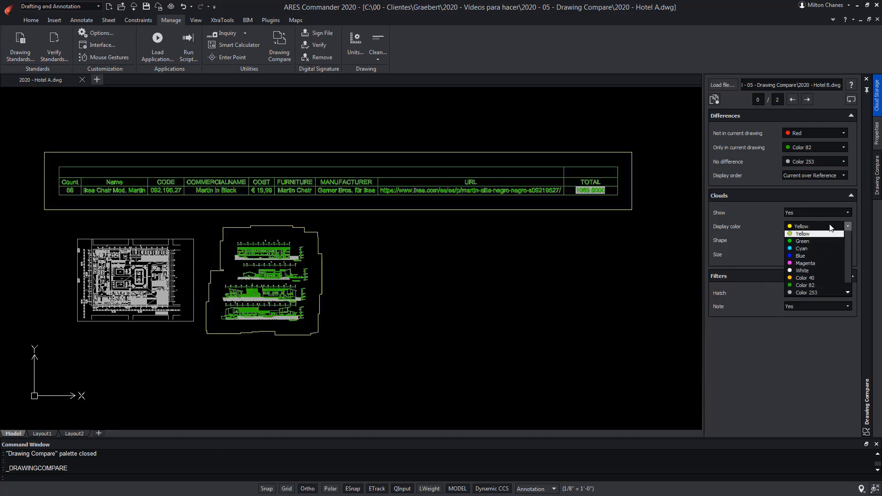
left_click(800, 256)
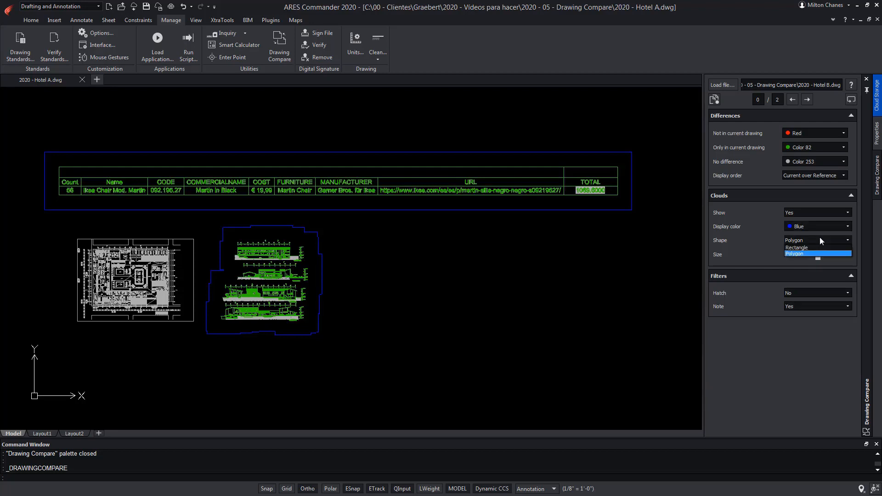
left_click(797, 247)
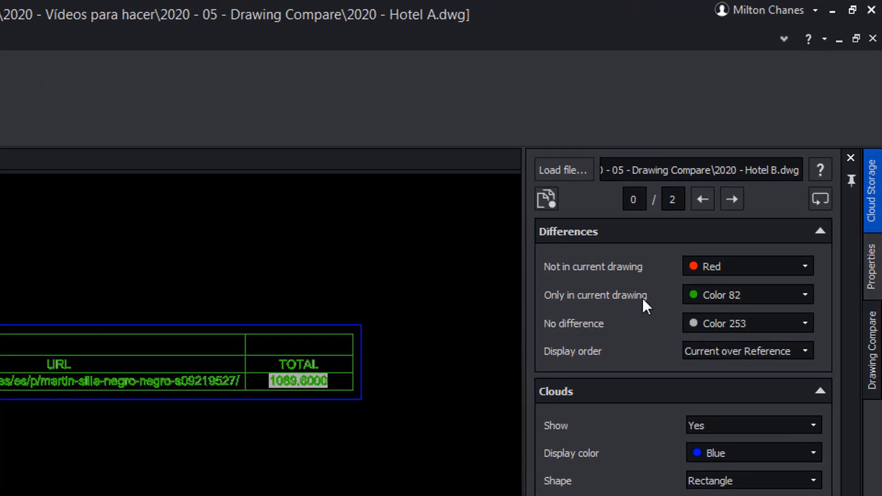
mouse_move(658, 281)
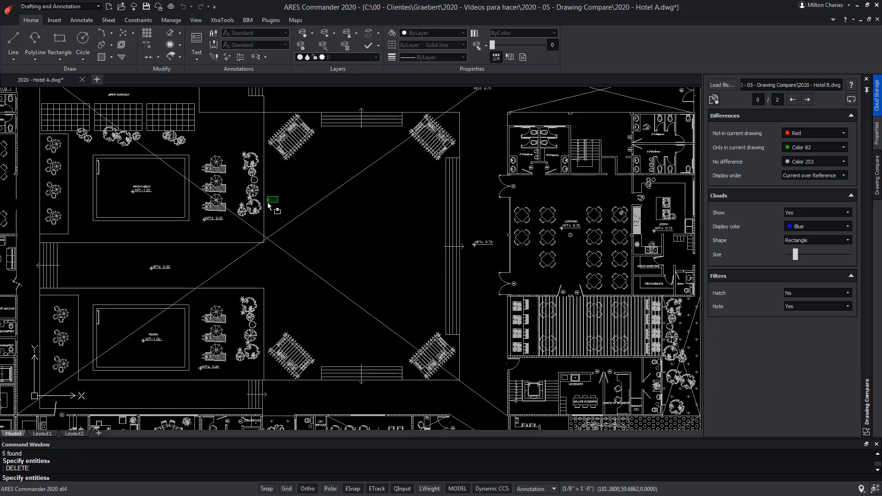
Draw a rectangle inside the central square courtyard of the Hotel A plan.
left_click(60, 45)
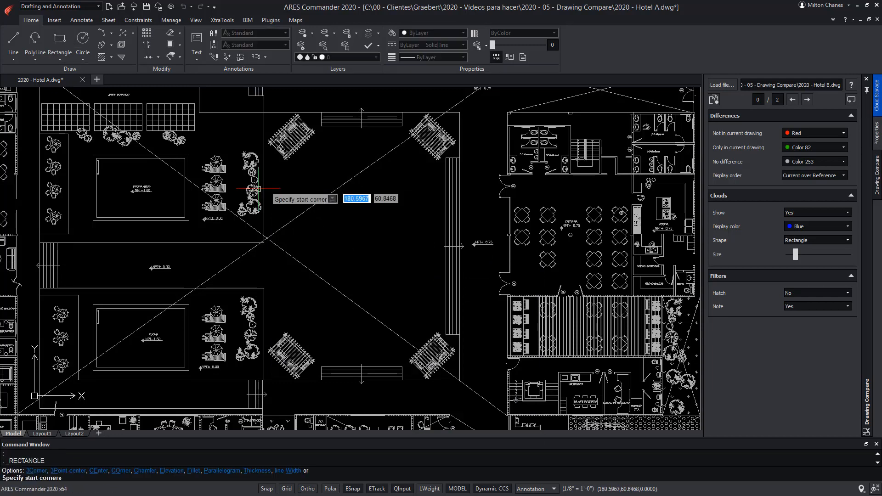
left_click(260, 188)
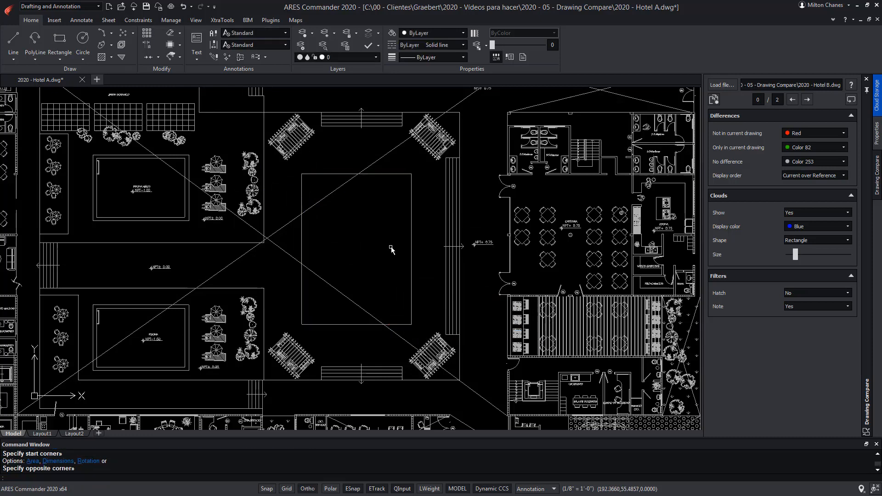
left_click(101, 44)
type(".5")
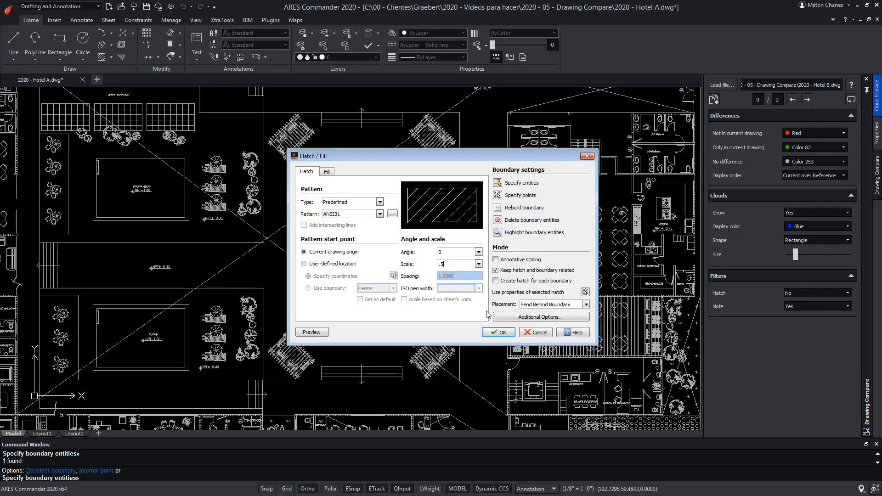
Fill the courtyard rectangle with the ANSI31 diagonal hatch at scale .5.
left_click(497, 332)
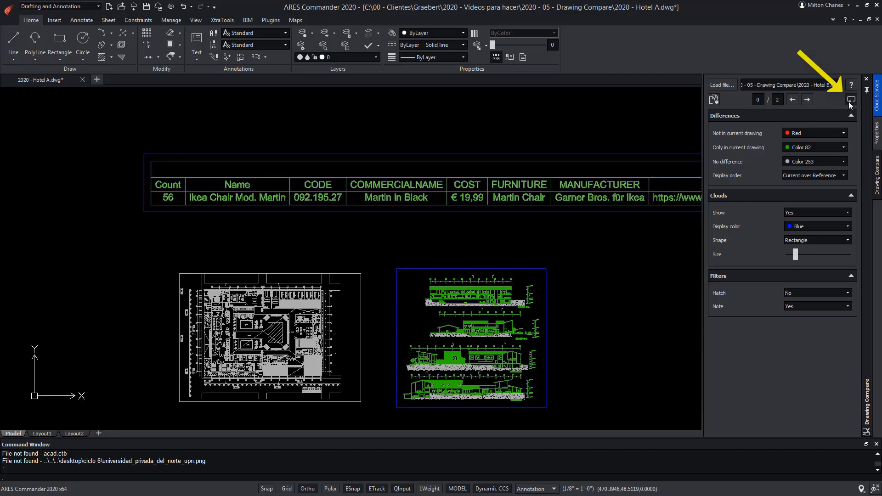
Refresh the comparison to list 3 differences and zoom in on the clouded courtyard.
left_click(851, 100)
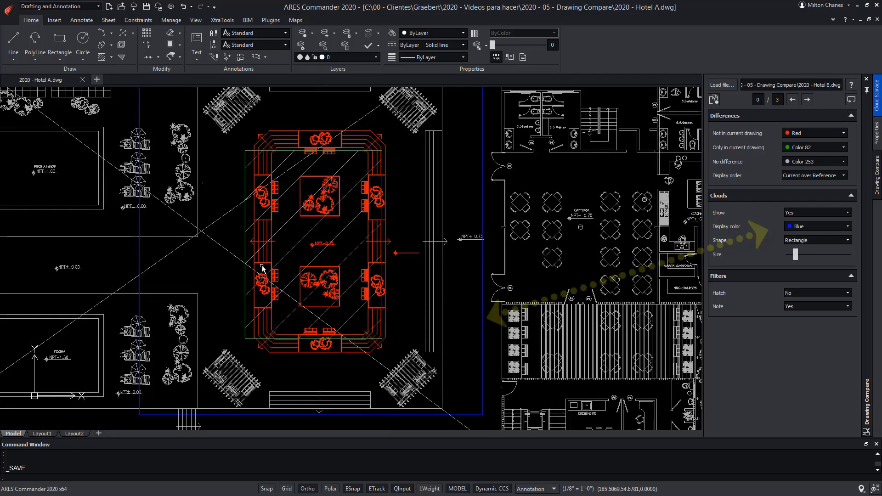
mouse_move(419, 204)
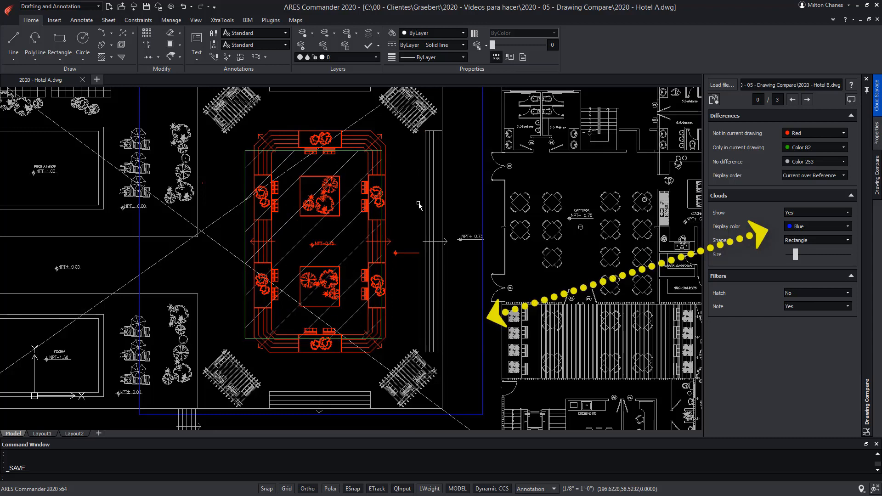
mouse_move(774, 137)
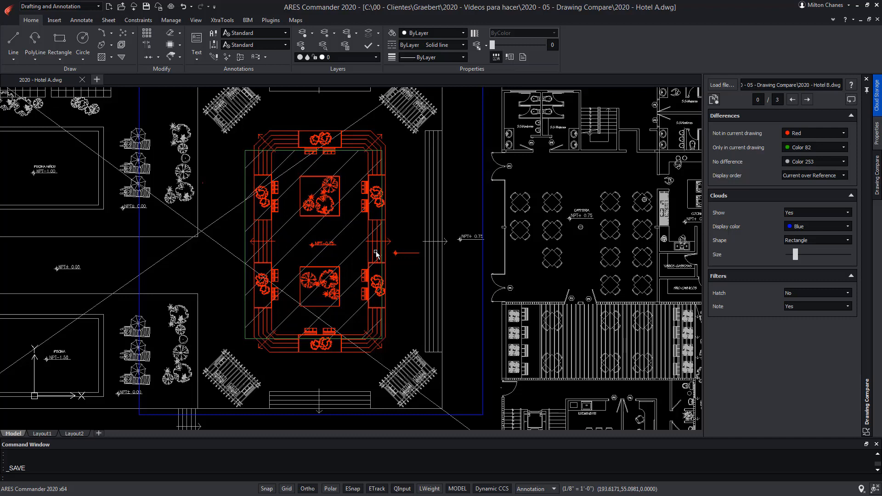
scroll("down", 3)
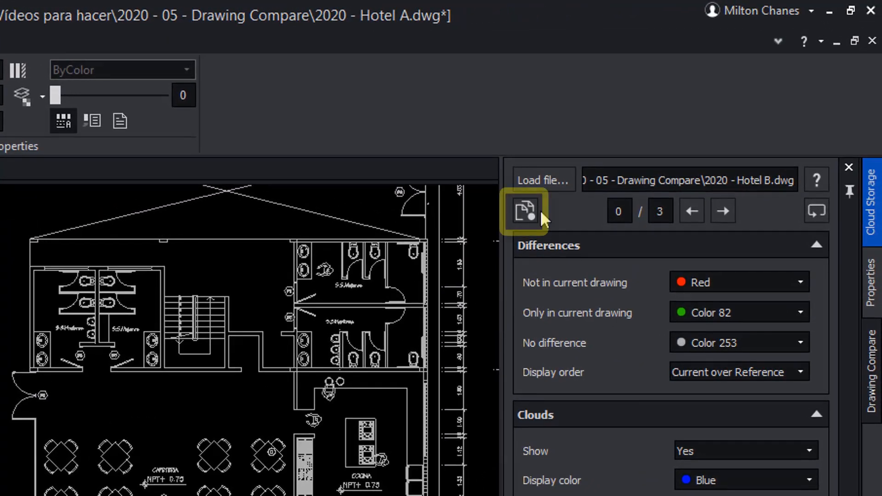
Toggle off comparison colouring so Hotel A shows its own layer colours.
left_click(523, 210)
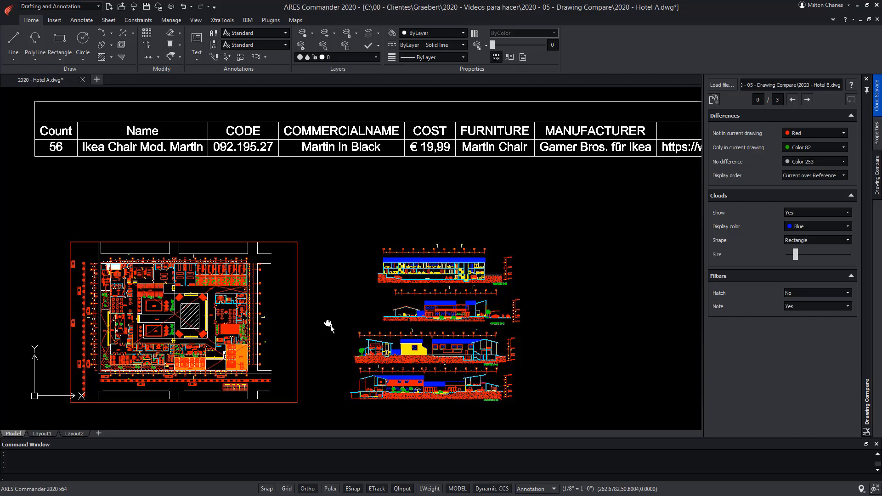
mouse_move(556, 378)
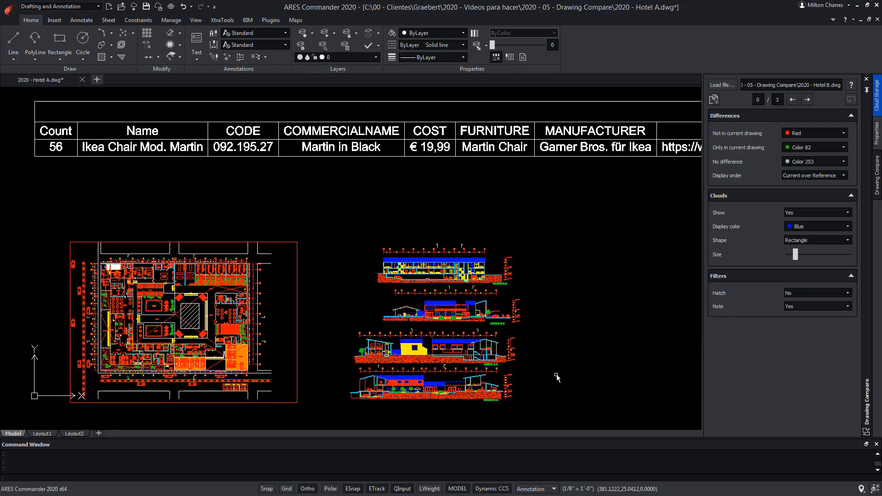
mouse_move(775, 205)
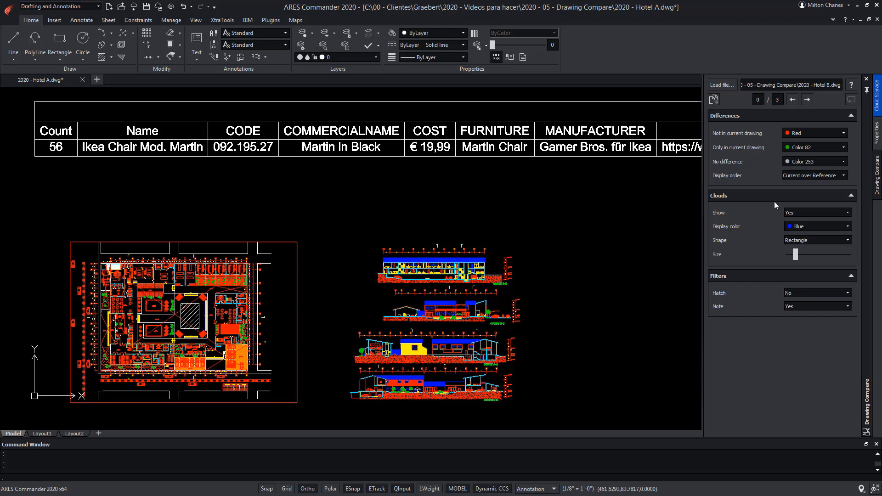
Show the Comparing Drawings help topic from the Drawing Compare palette's ? button.
left_click(850, 84)
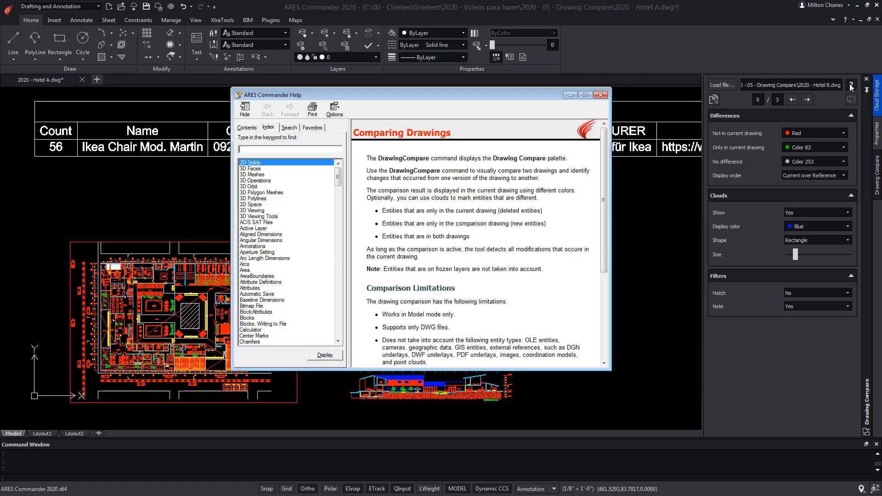